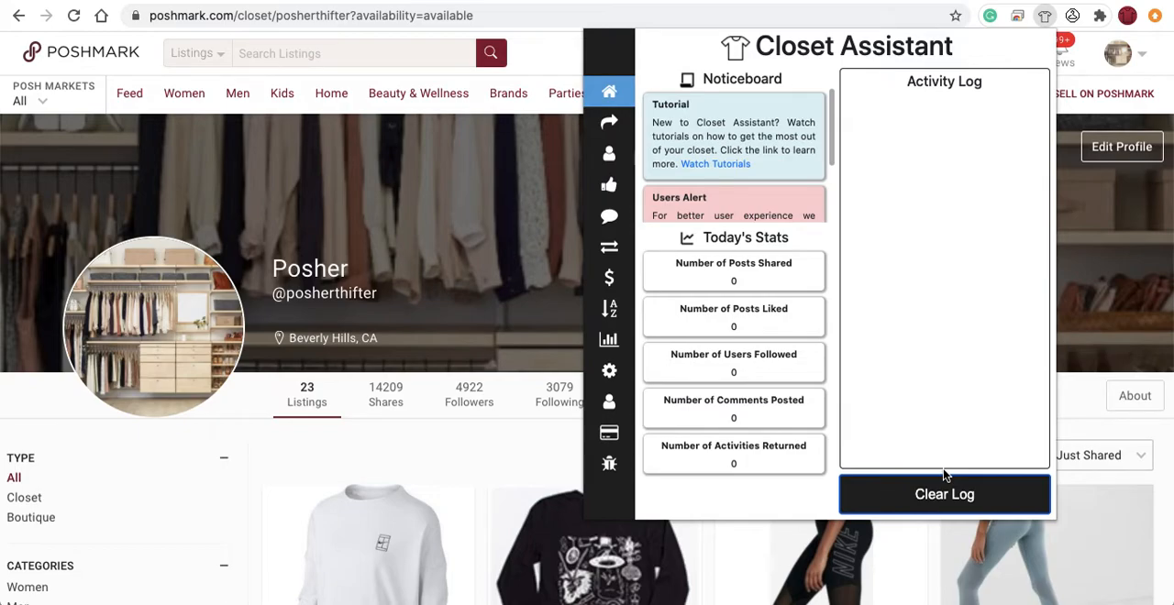
{"action": "mouse_move", "coordinate": [634, 243]}
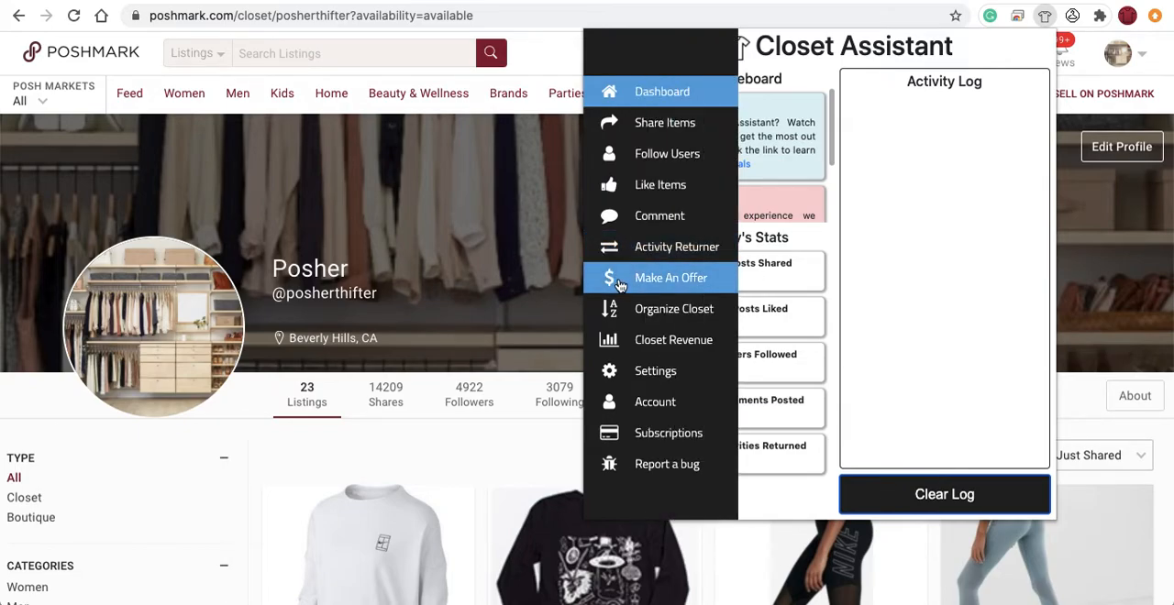
Step: Open Make An Offer from the Closet Assistant sidebar
{"action": "left_click", "coordinate": [671, 278]}
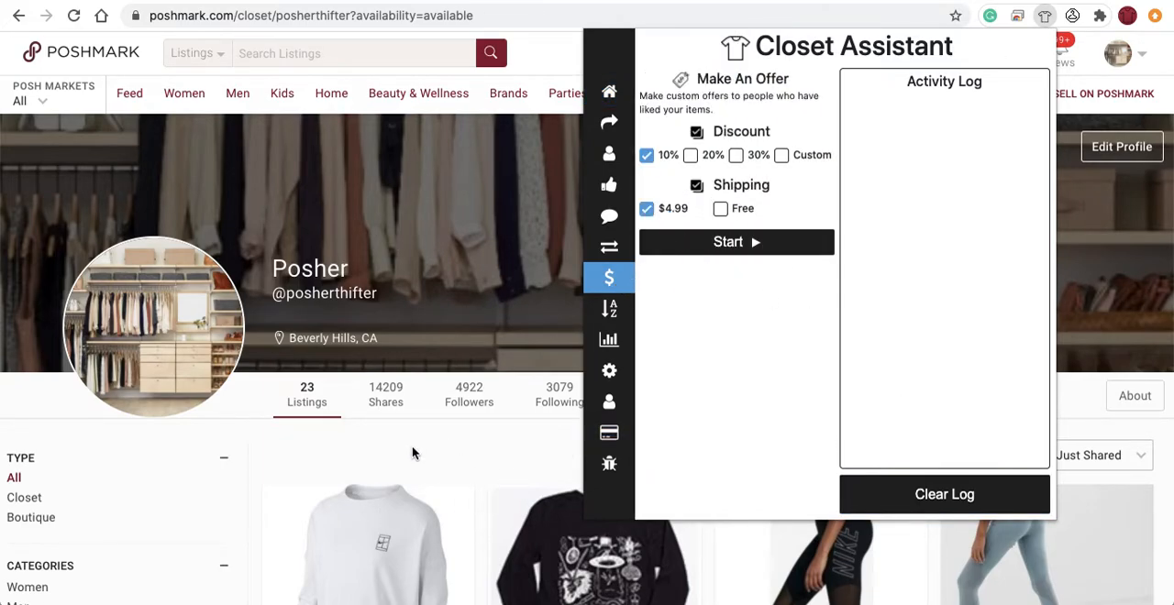
{"action": "mouse_move", "coordinate": [715, 347]}
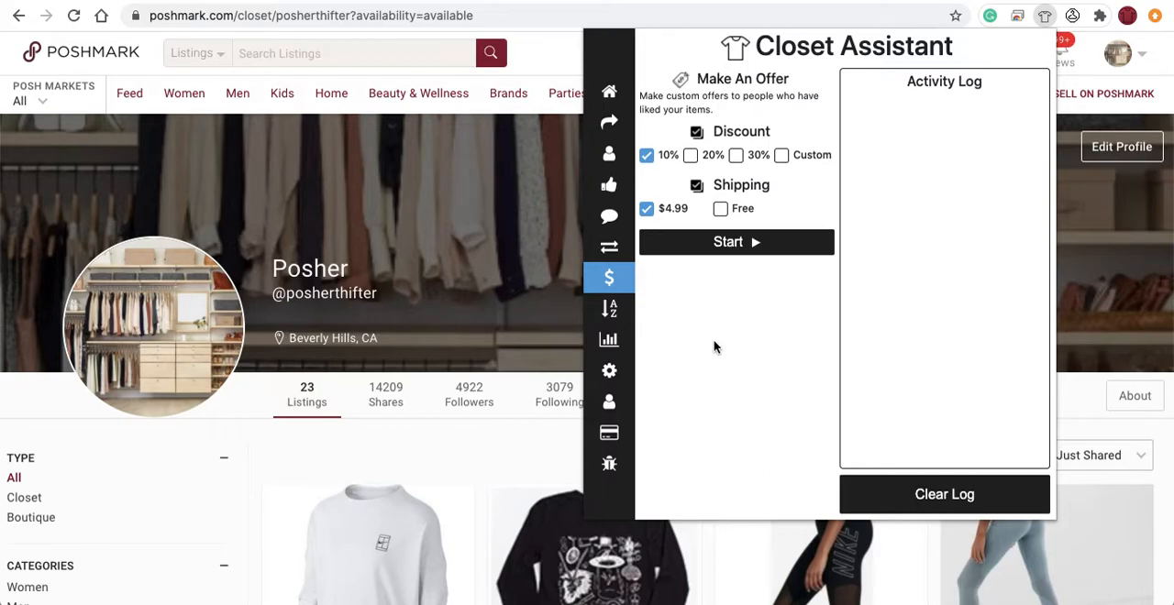
{"action": "mouse_move", "coordinate": [721, 323]}
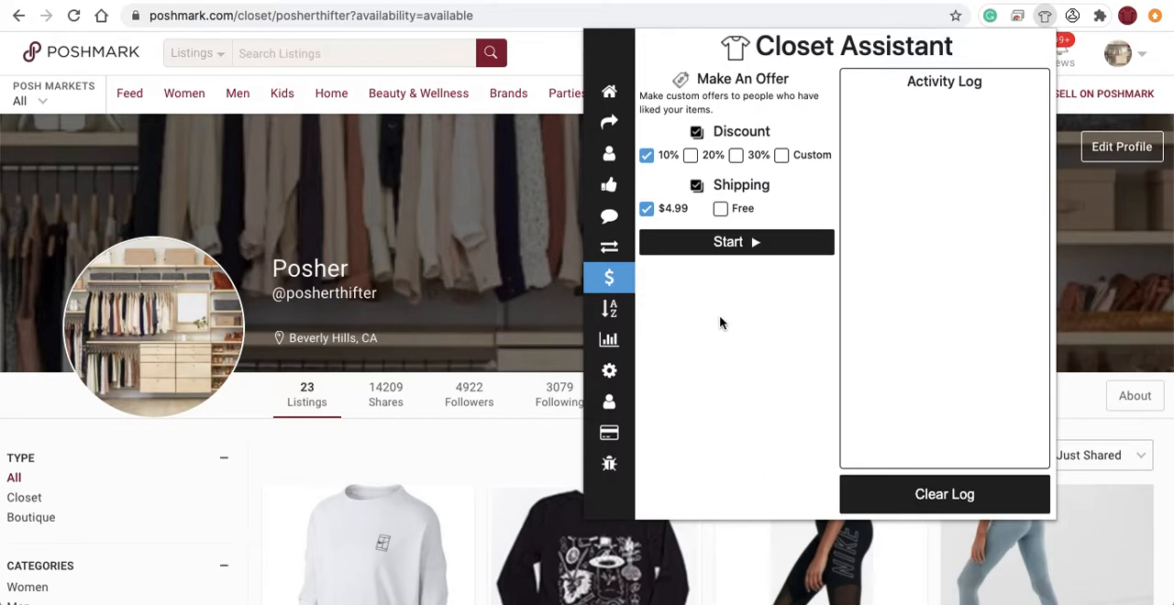
{"action": "mouse_move", "coordinate": [656, 174]}
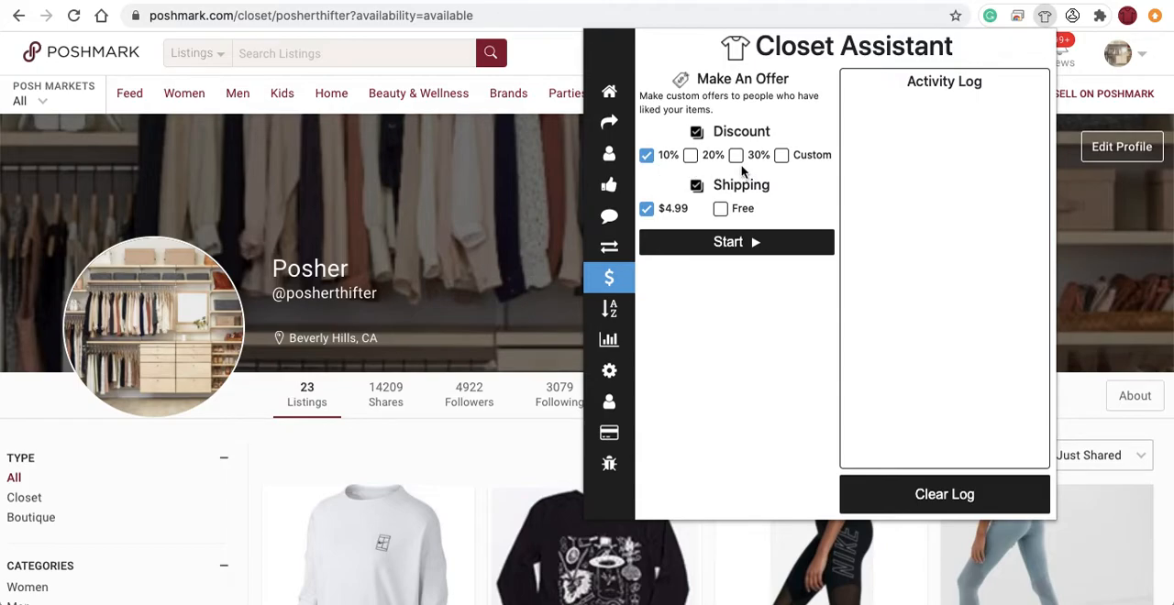
Step: Tick the Custom discount checkbox to show the percentage field at 0
{"action": "left_click", "coordinate": [782, 155]}
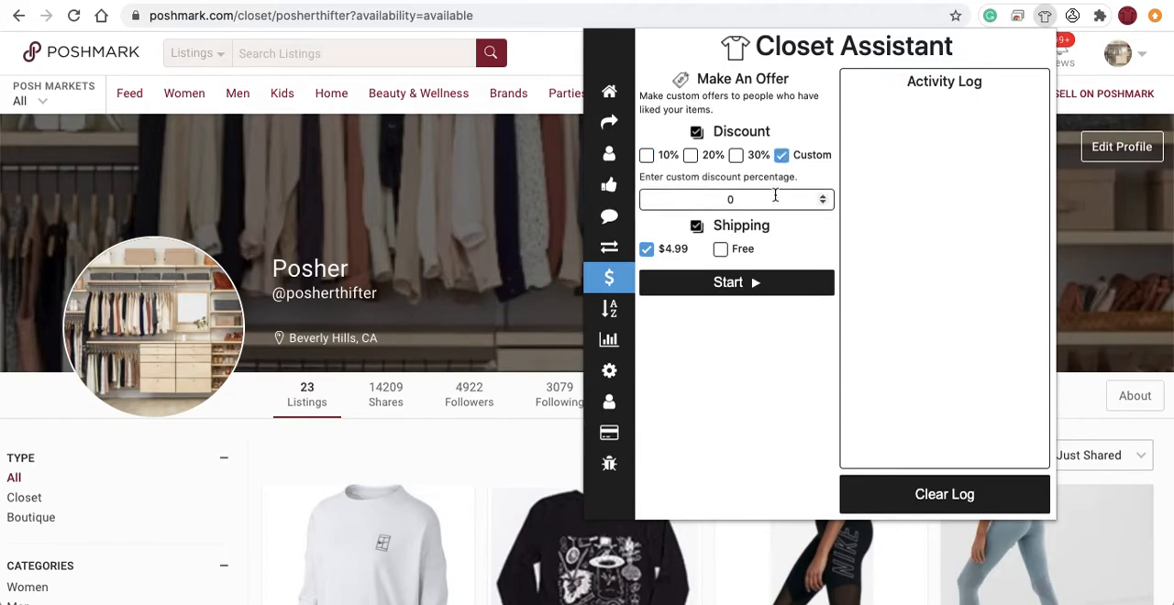
{"action": "mouse_move", "coordinate": [777, 200]}
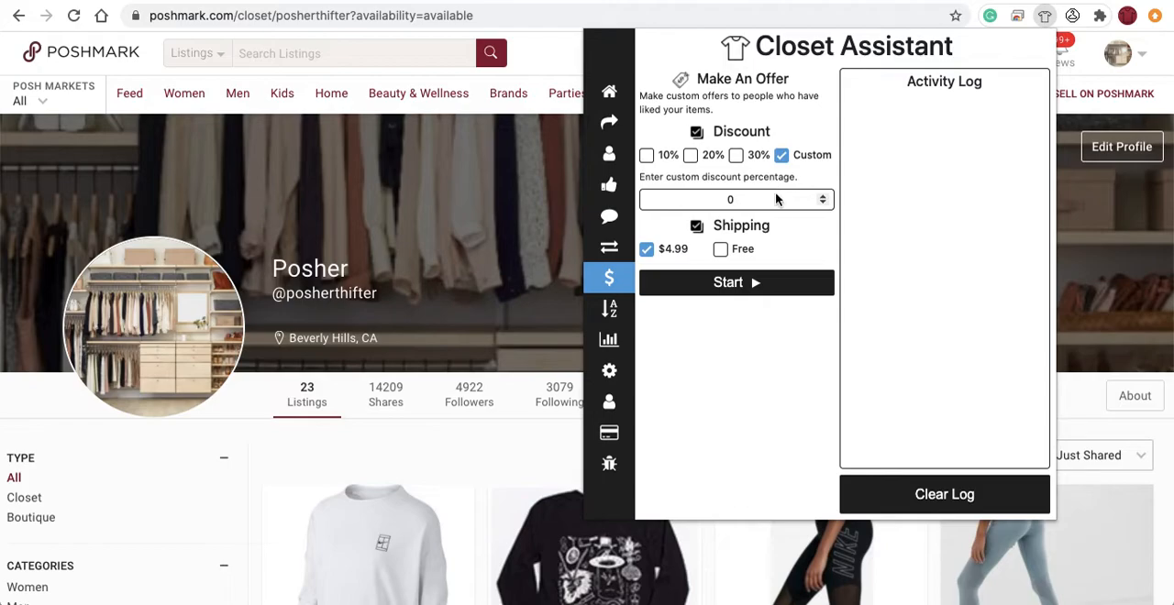
{"action": "mouse_move", "coordinate": [771, 204]}
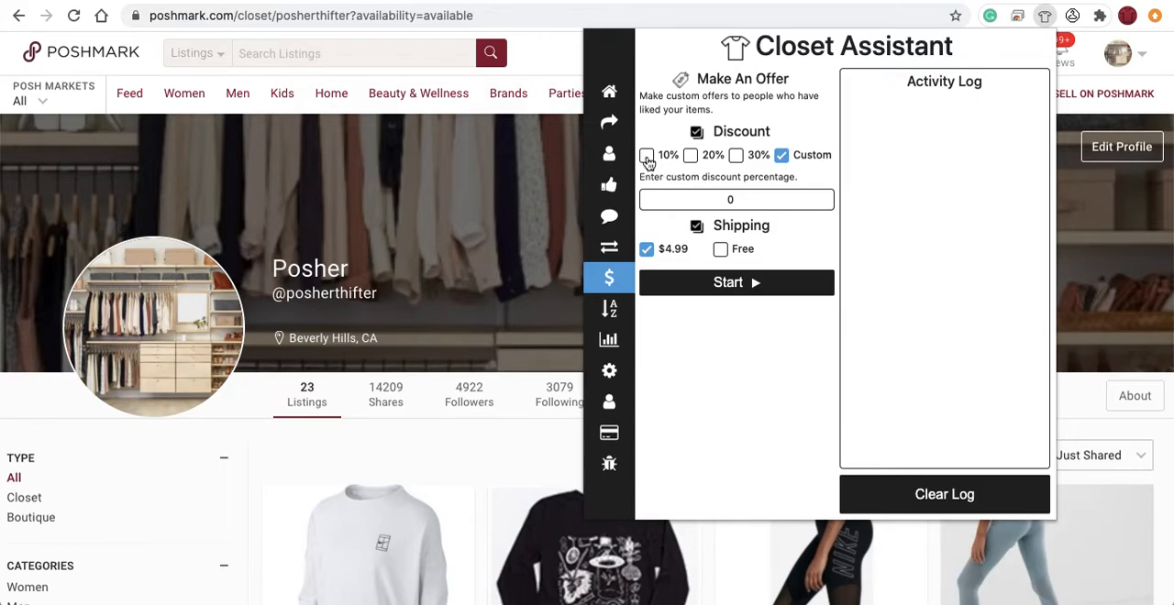
Step: Select the 10% discount option for offers
{"action": "left_click", "coordinate": [647, 155]}
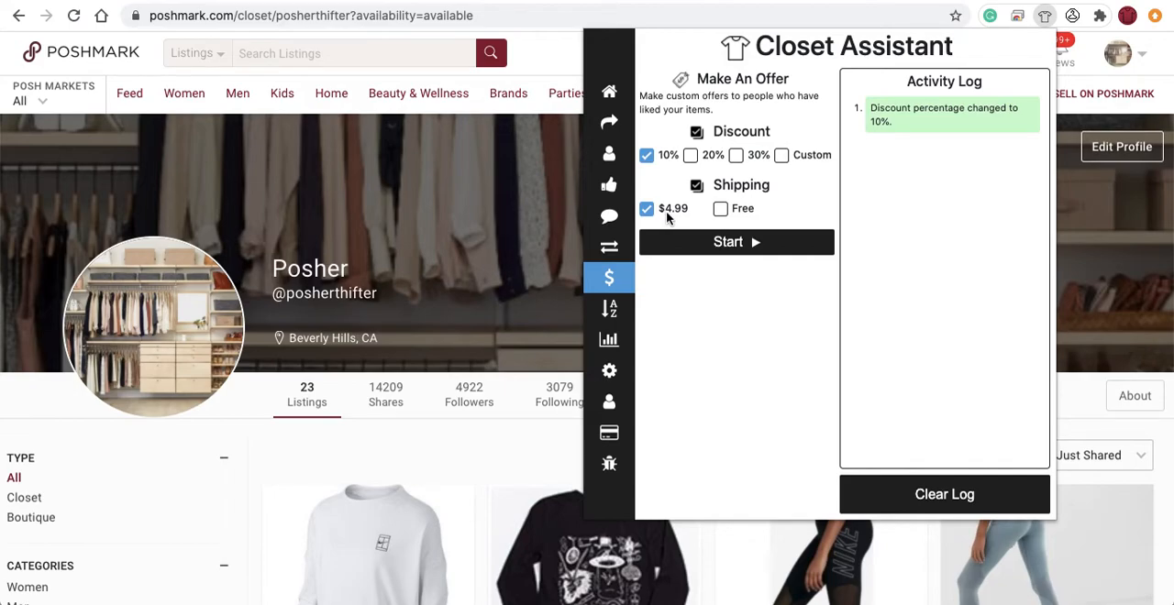
Step: Start the offer run at 10% off with $4.99 shipping
{"action": "left_click", "coordinate": [736, 241]}
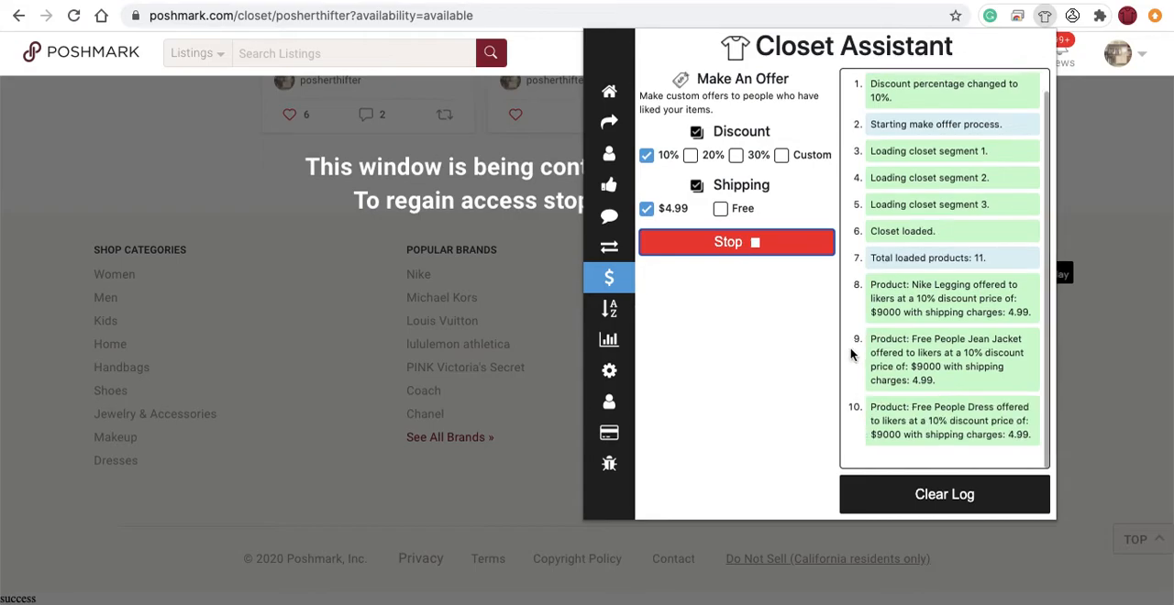
Step: Scroll the Activity Log to follow offers on Levis jeans and other products
{"action": "scroll", "scroll_direction": "down", "scroll_amount": 3}
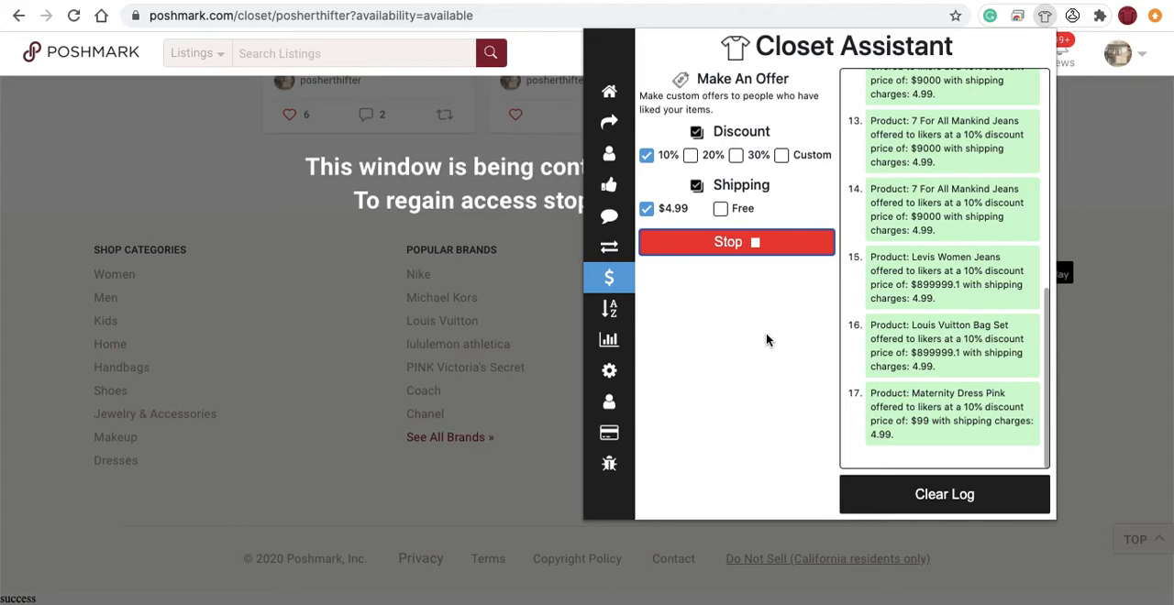
Step: Stop the offer run after the Victoria Secret Pjs Plaid offer
{"action": "left_click", "coordinate": [736, 241]}
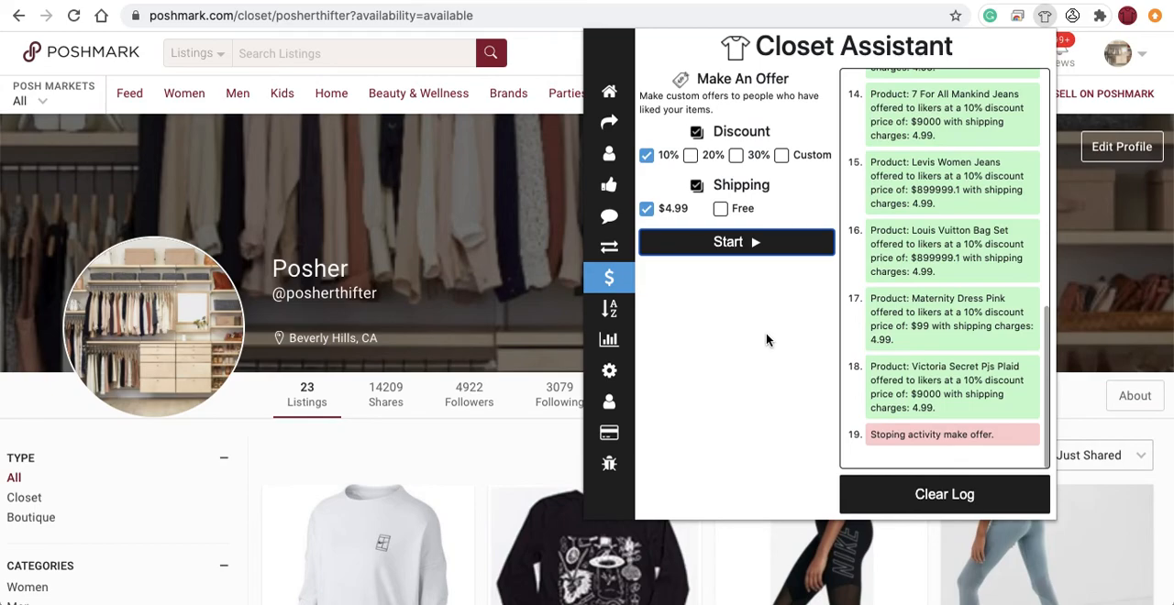
{"action": "mouse_move", "coordinate": [609, 309]}
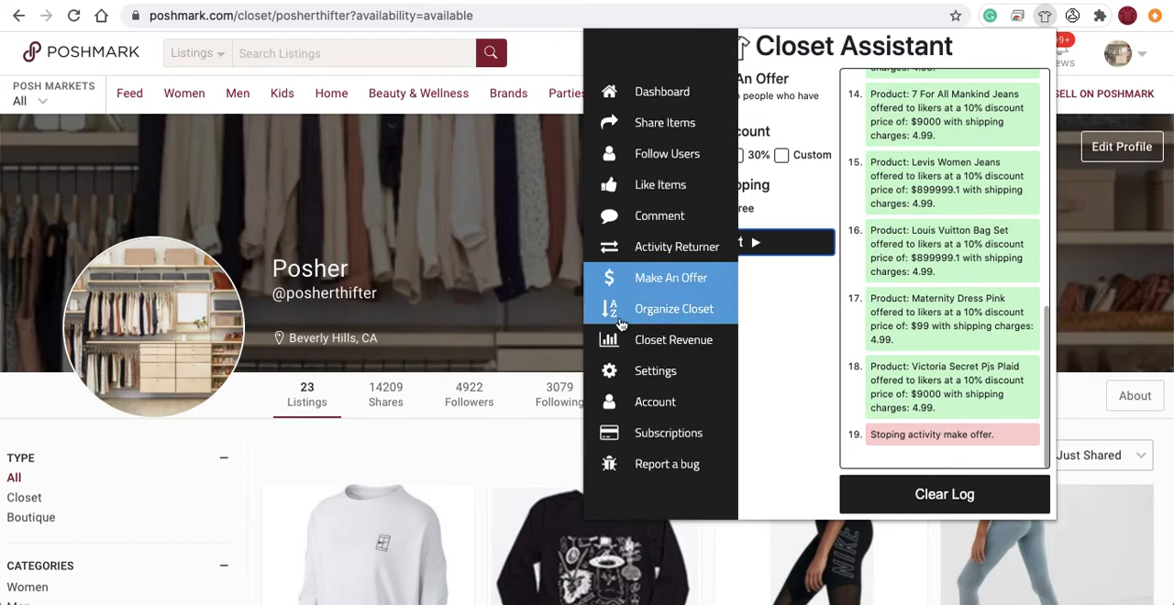